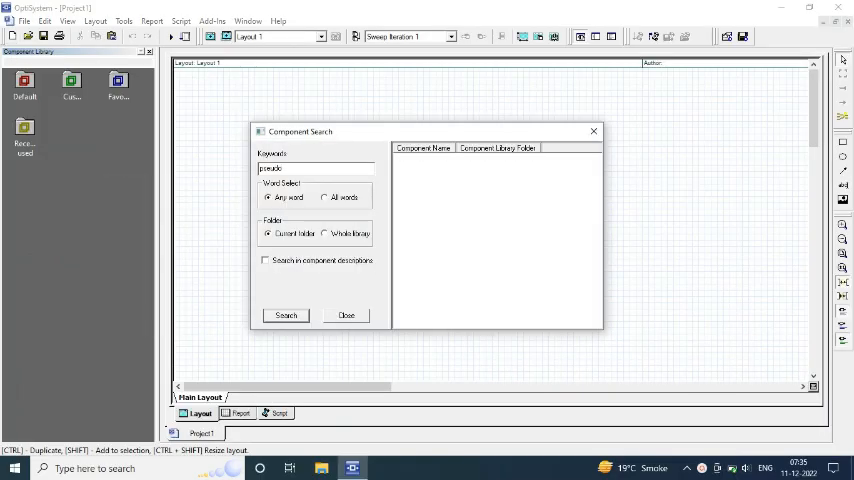
# Step: Search the Component Library for the PRBS generator and the 'Electrical multiplier' component
pyautogui.click(286, 315)
pyautogui.write('NRZ')
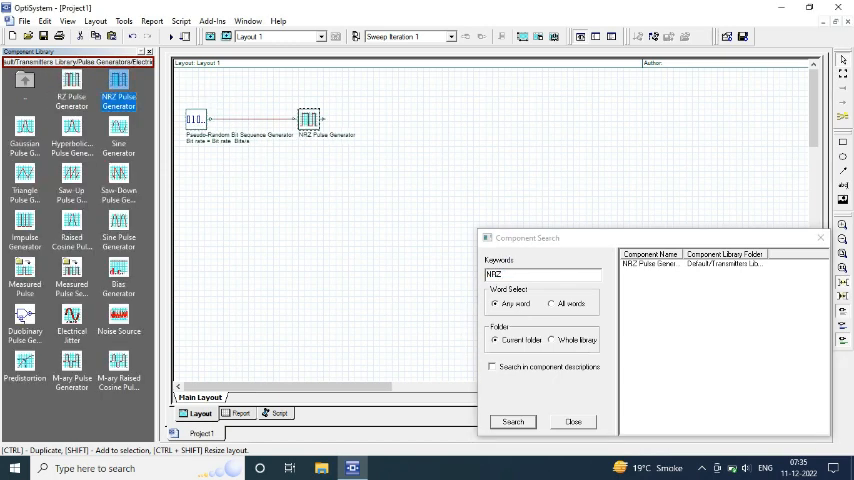
pyautogui.write('Electrical multiplier')
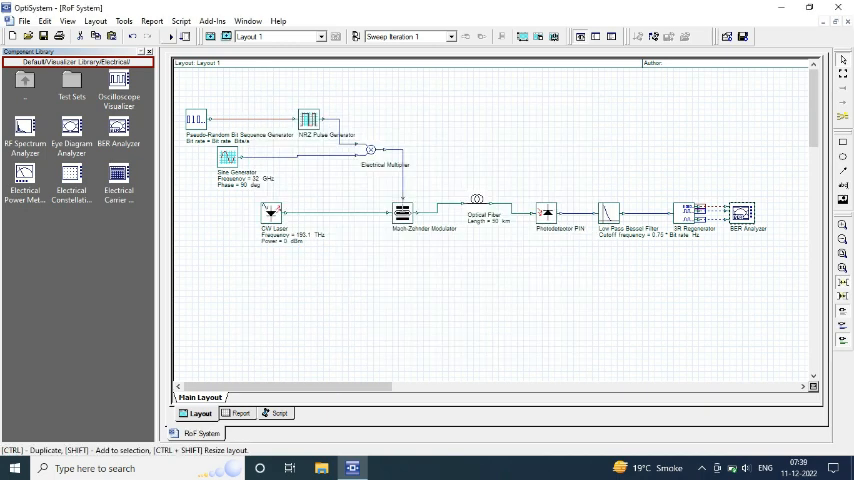
# Step: Apply 1550 nm CW Laser, 40 km fiber and 2.5 Gbit/s layout settings, checking the BER eye diagram
pyautogui.doubleClick(748, 213)
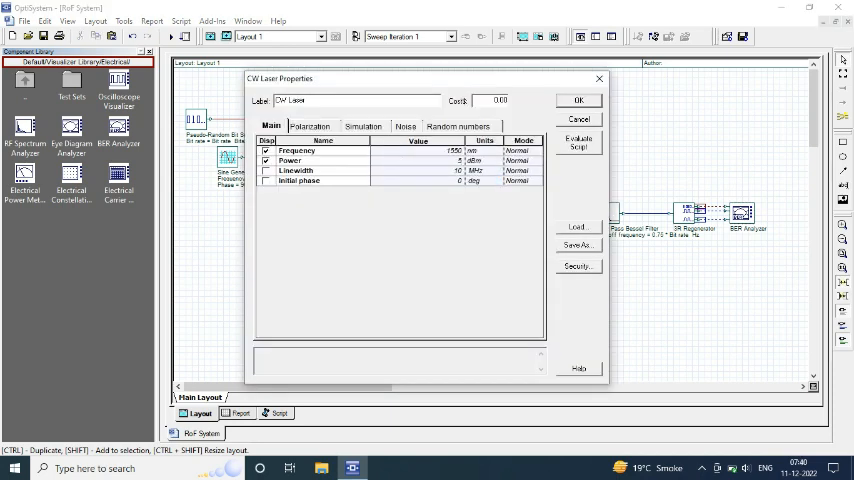
pyautogui.click(578, 100)
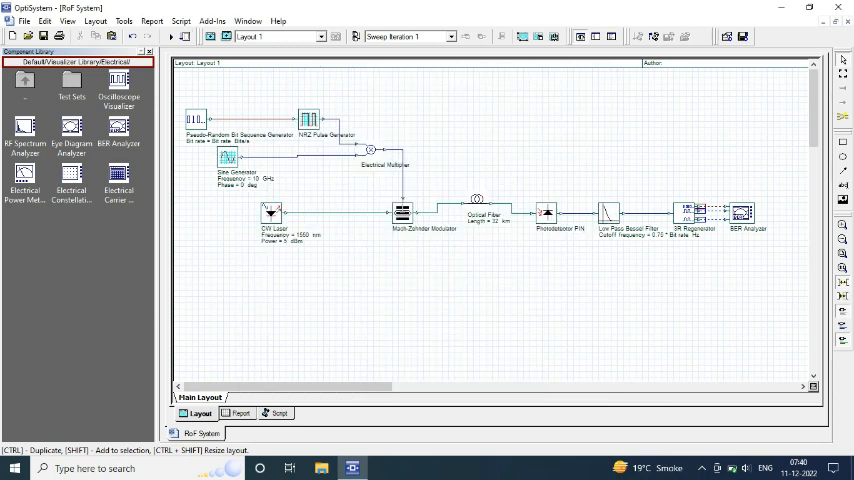
pyautogui.doubleClick(742, 213)
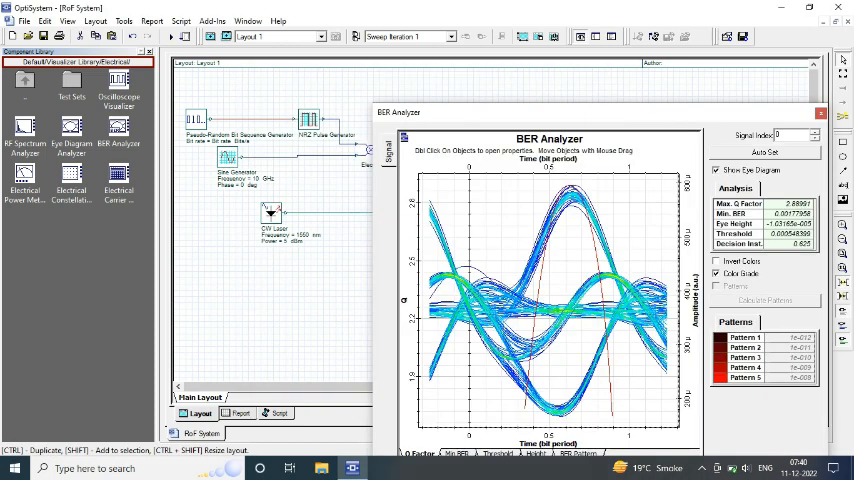
pyautogui.click(821, 112)
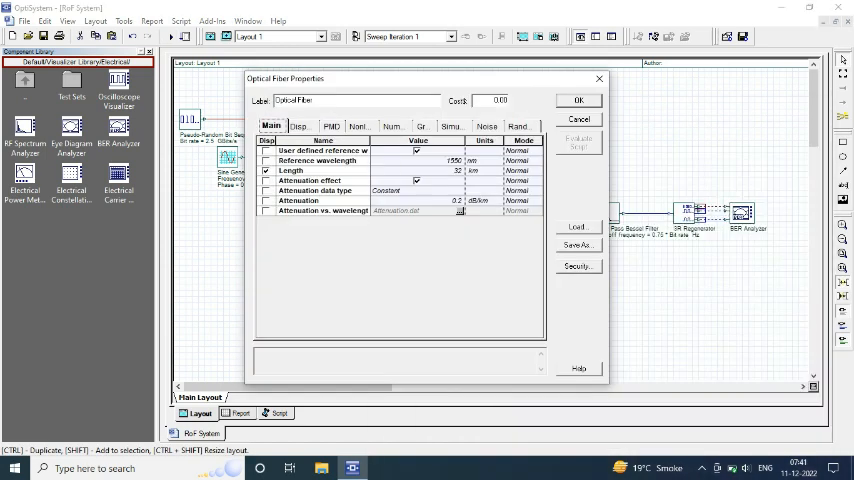
pyautogui.click(578, 99)
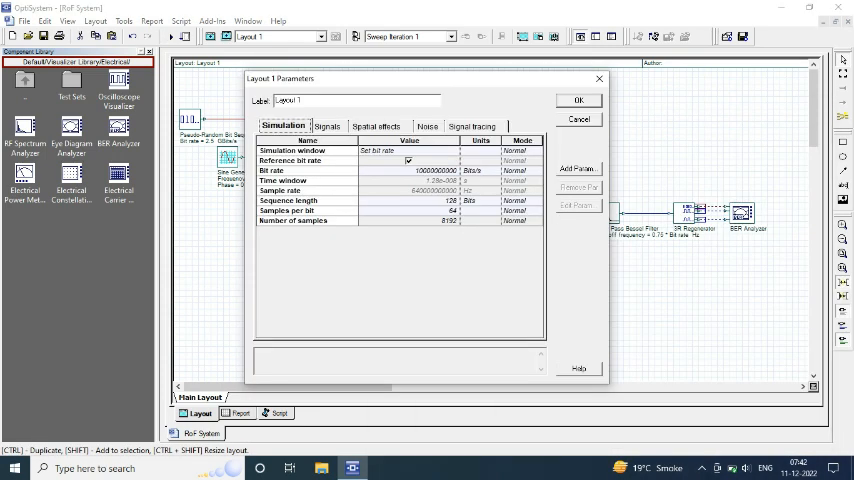
pyautogui.click(578, 99)
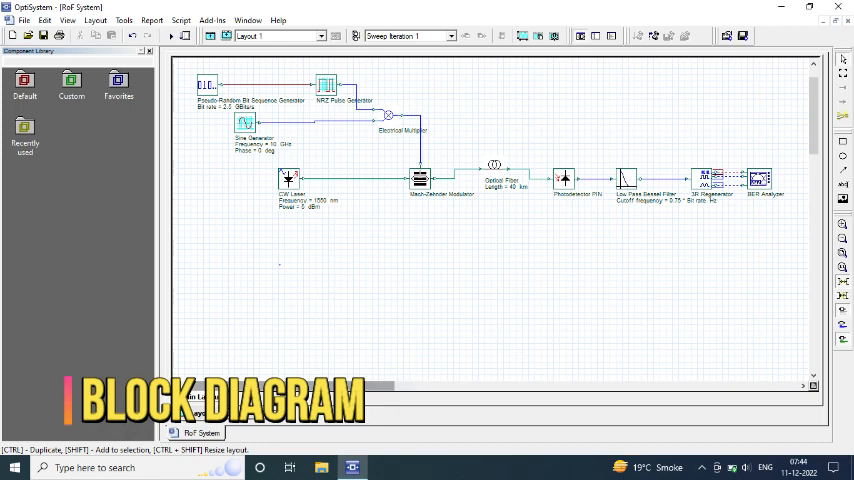